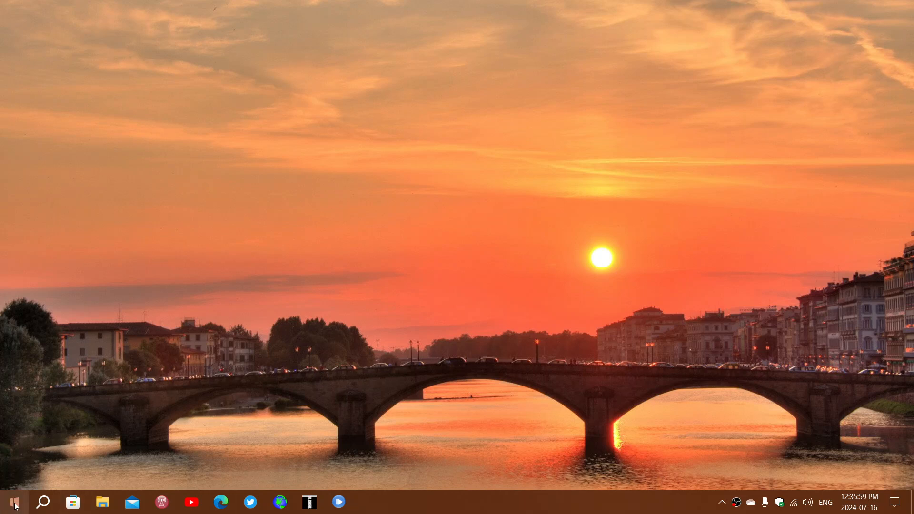
# Show the Start menu app list, then File Explorer at Quick access with Desktop, Downloads, Documents, Pictures
pyautogui.click(12, 501)
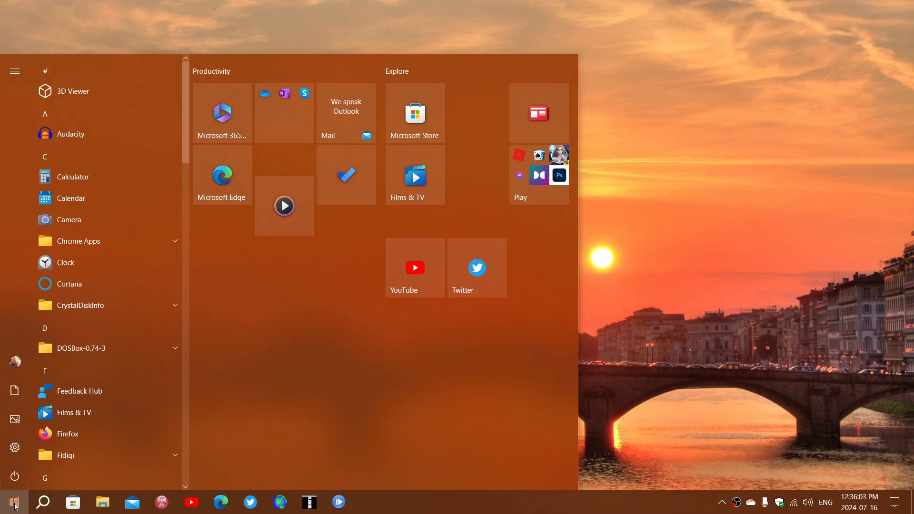
pyautogui.moveTo(131, 502)
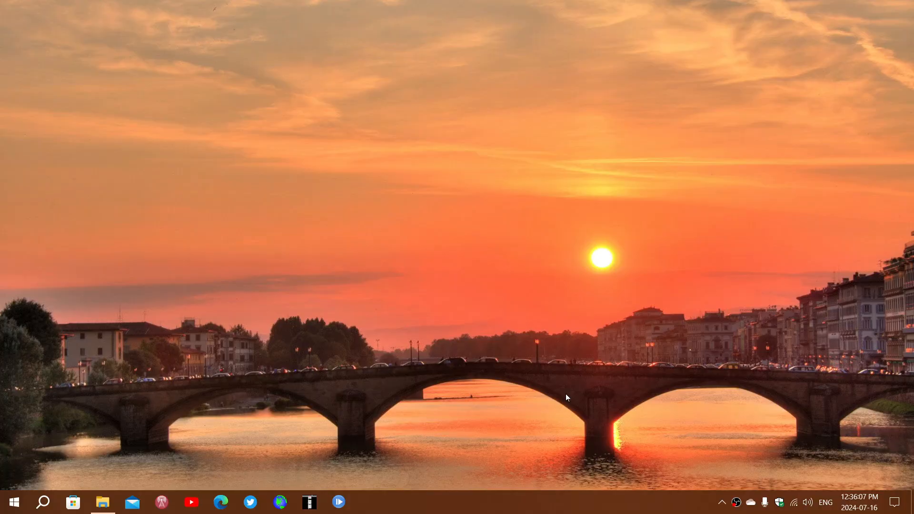
pyautogui.click(103, 502)
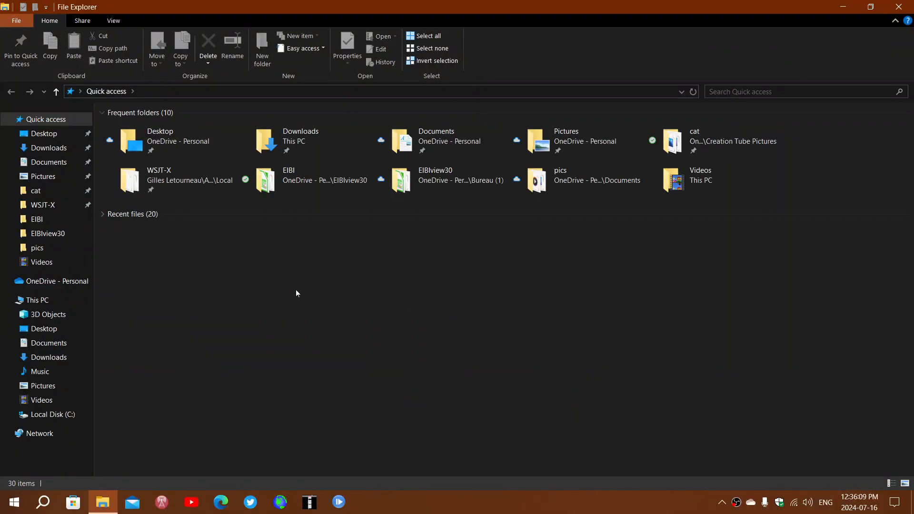
pyautogui.moveTo(423, 304)
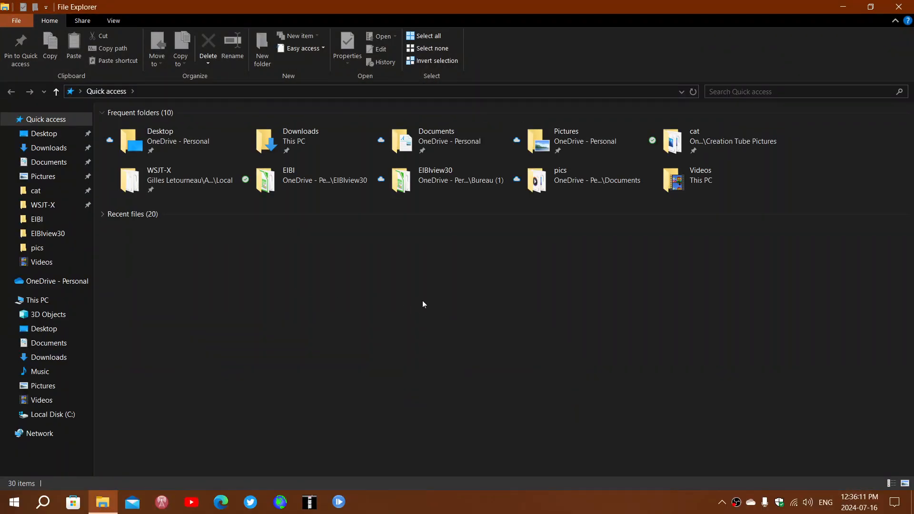
pyautogui.moveTo(222, 323)
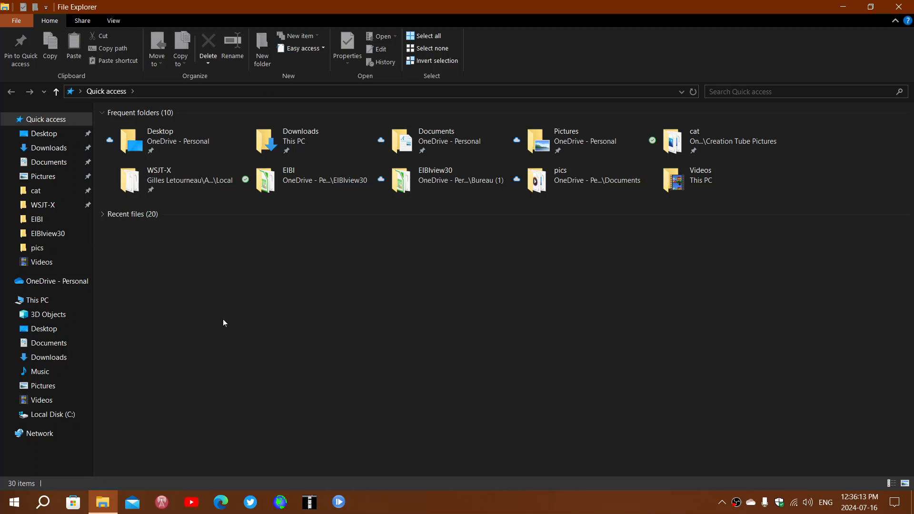
pyautogui.moveTo(340, 292)
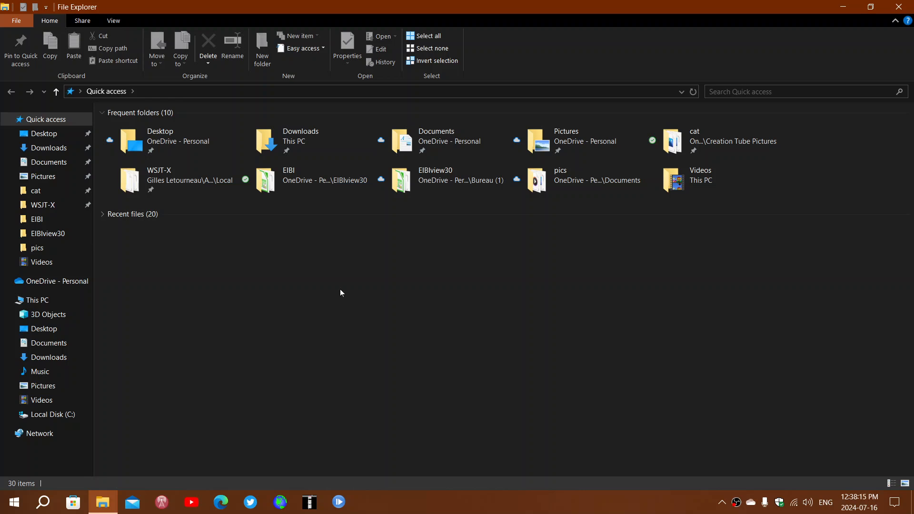
pyautogui.moveTo(104, 485)
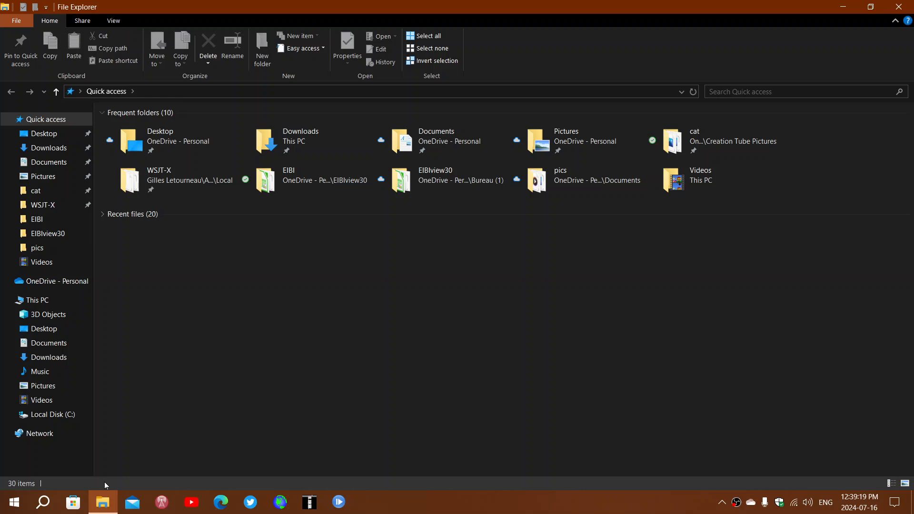
# Bring up the Start menu's alphabetical list of installed apps and scroll down through it
pyautogui.click(11, 502)
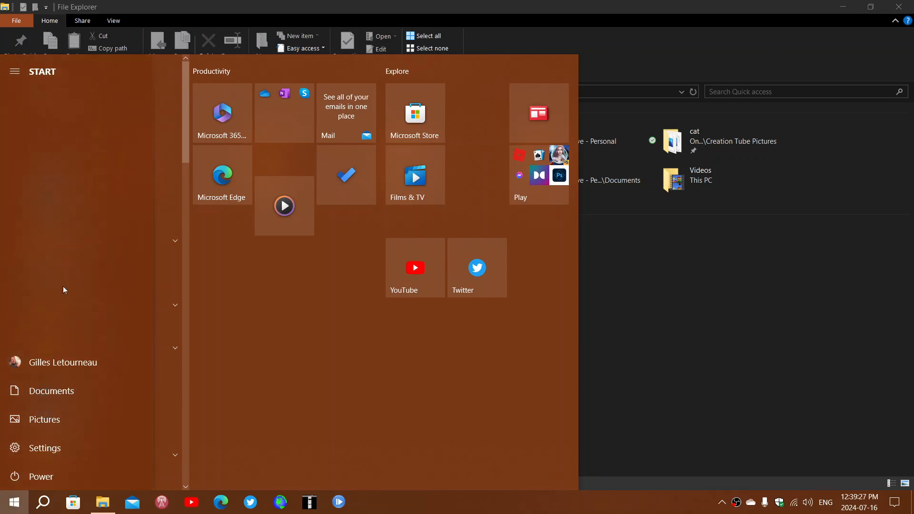
pyautogui.click(15, 71)
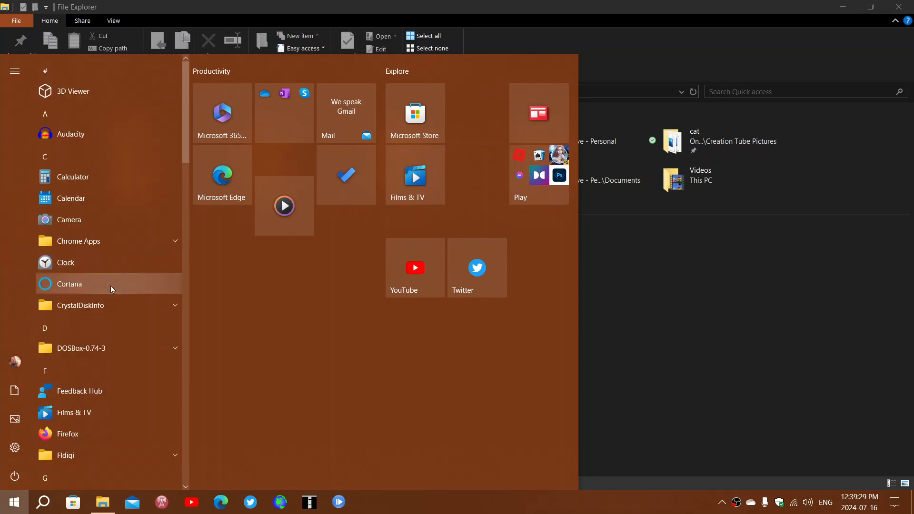
pyautogui.scroll(-3)
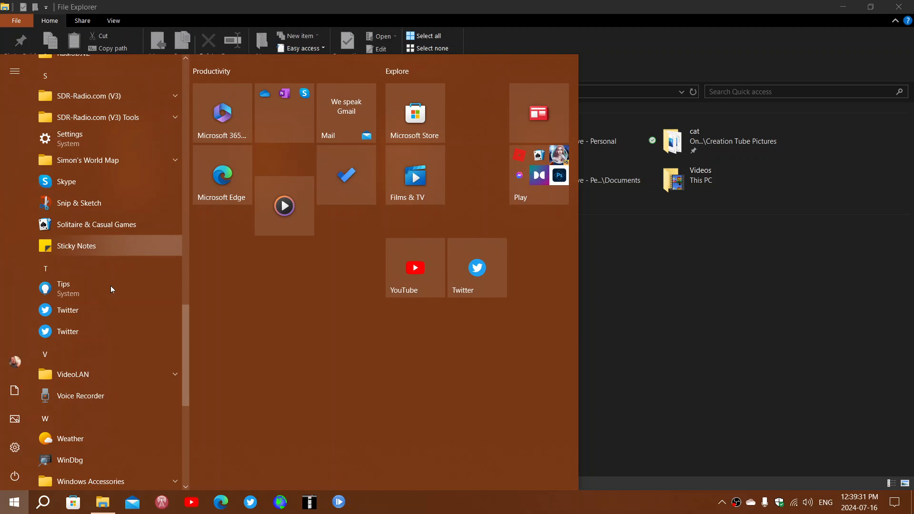
pyautogui.scroll(-3)
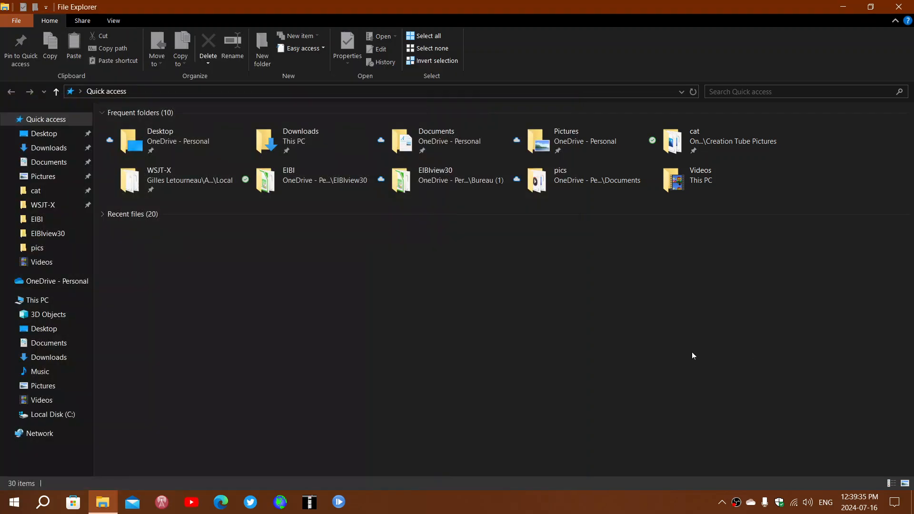
pyautogui.moveTo(609, 373)
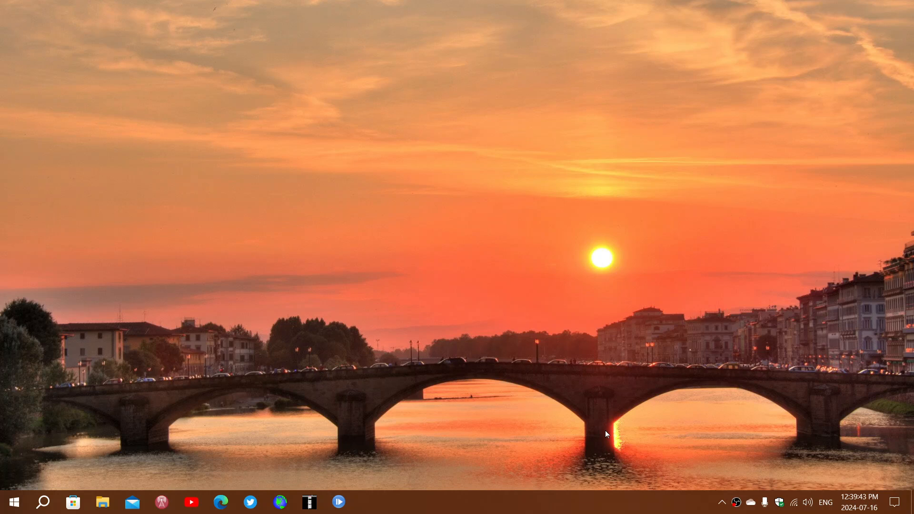
pyautogui.moveTo(485, 432)
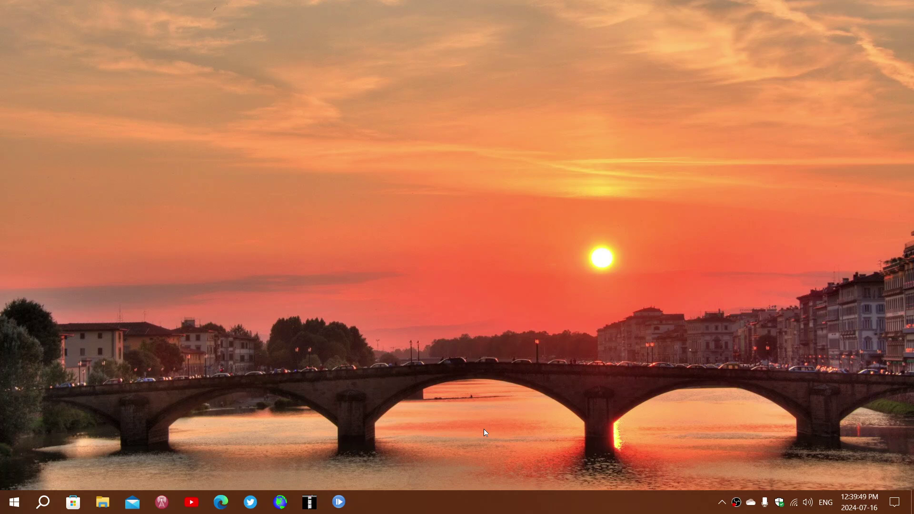
pyautogui.moveTo(565, 500)
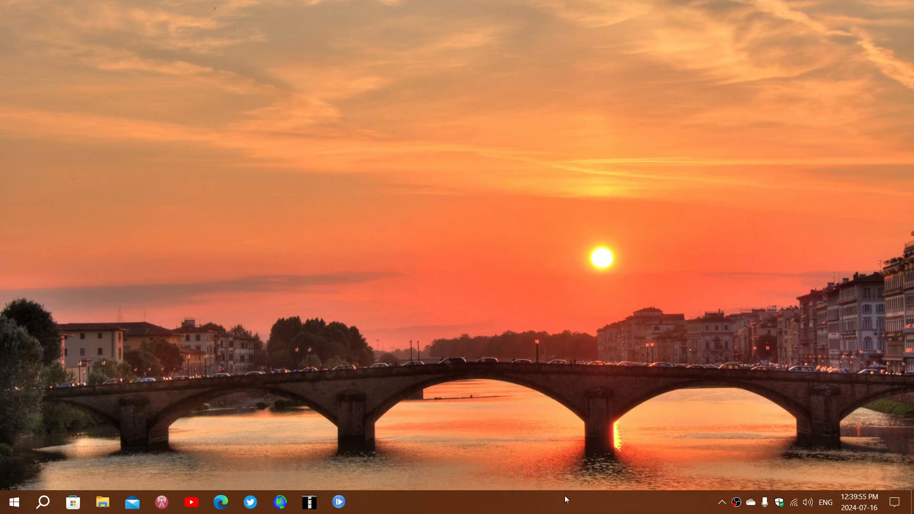